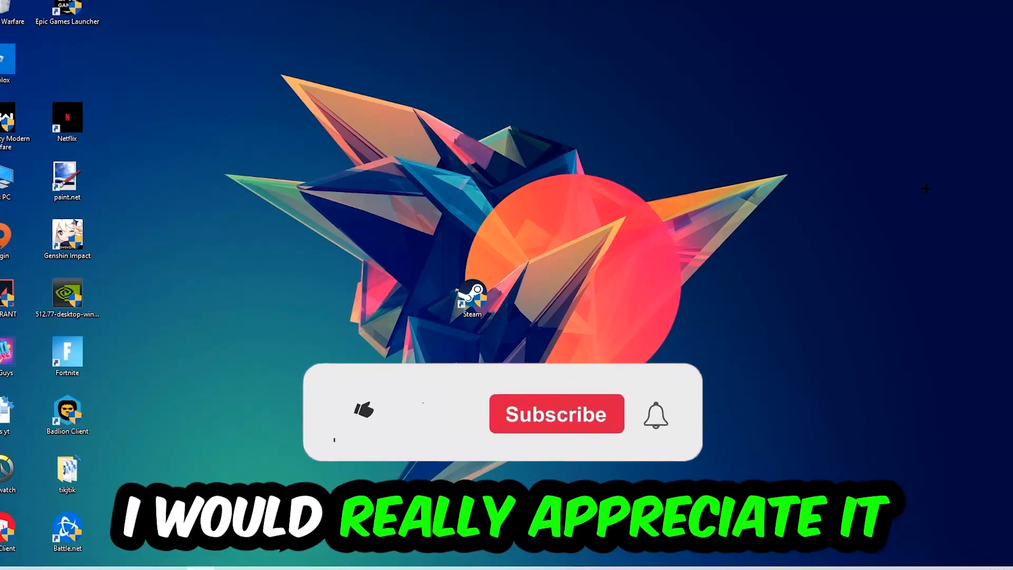
# Step: End the game-related processes, including Console Window Host, from Task Manager's process list
pyautogui.click(363, 414)
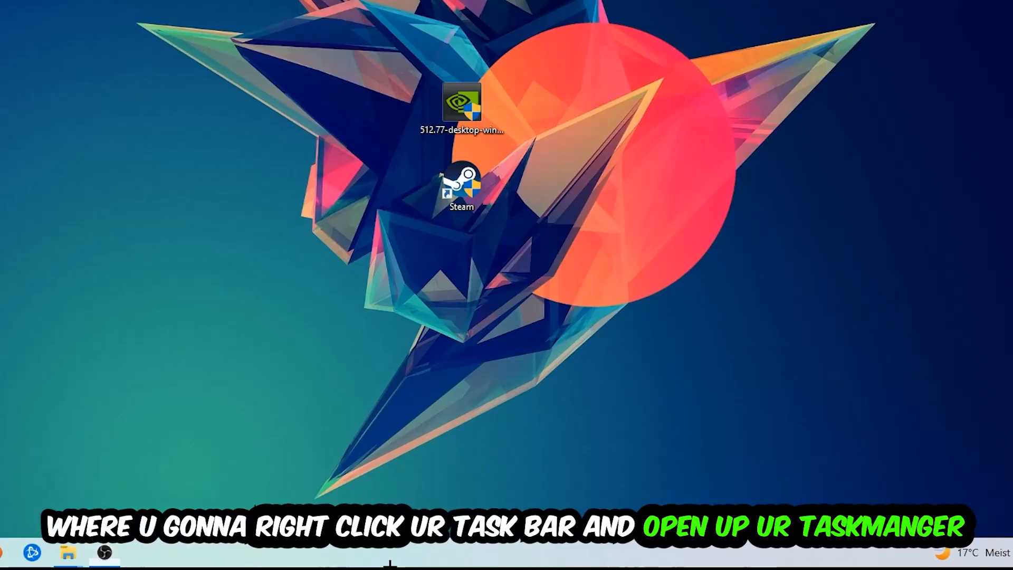
pyautogui.rightClick(388, 556)
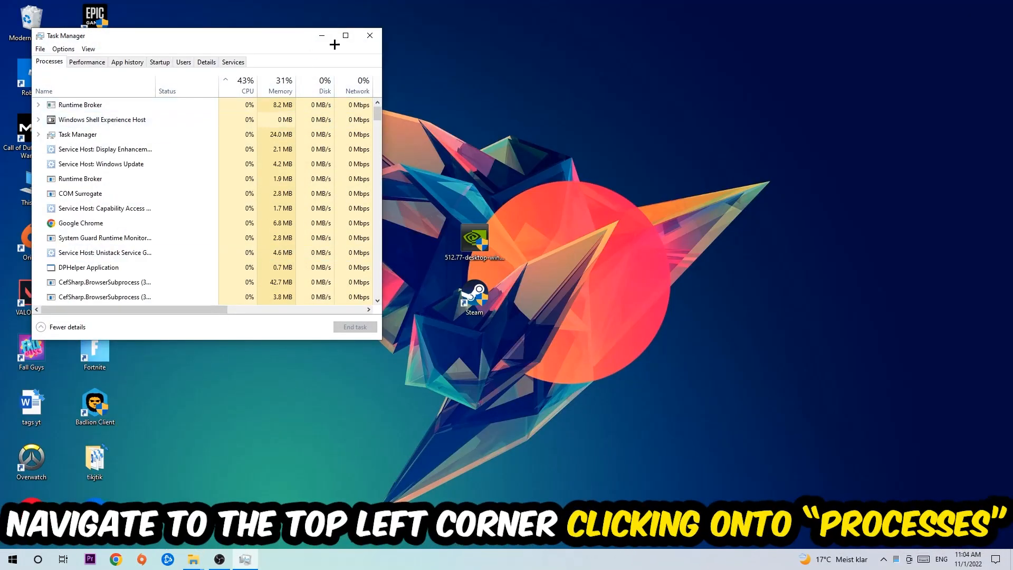
pyautogui.click(345, 36)
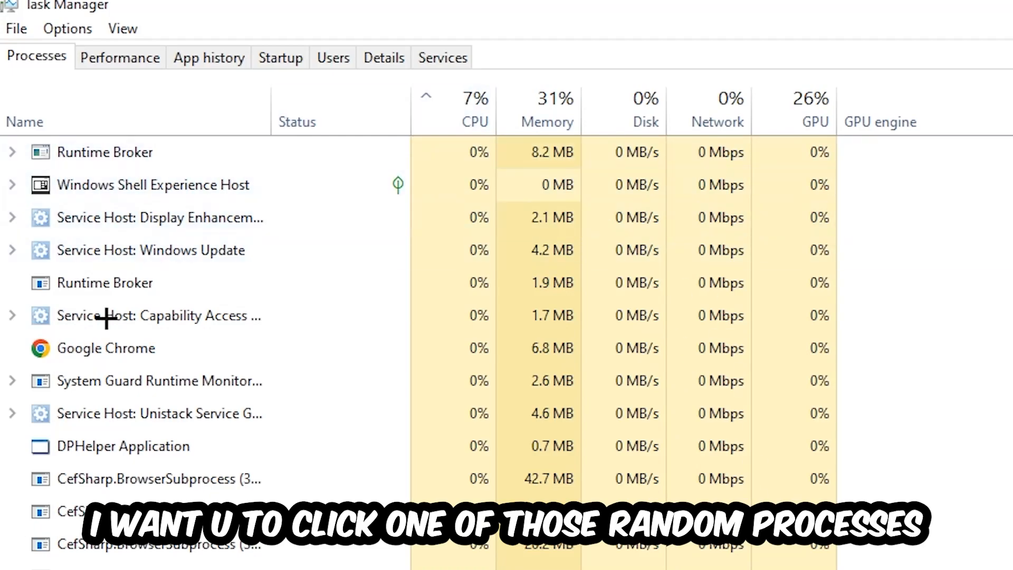
pyautogui.click(122, 445)
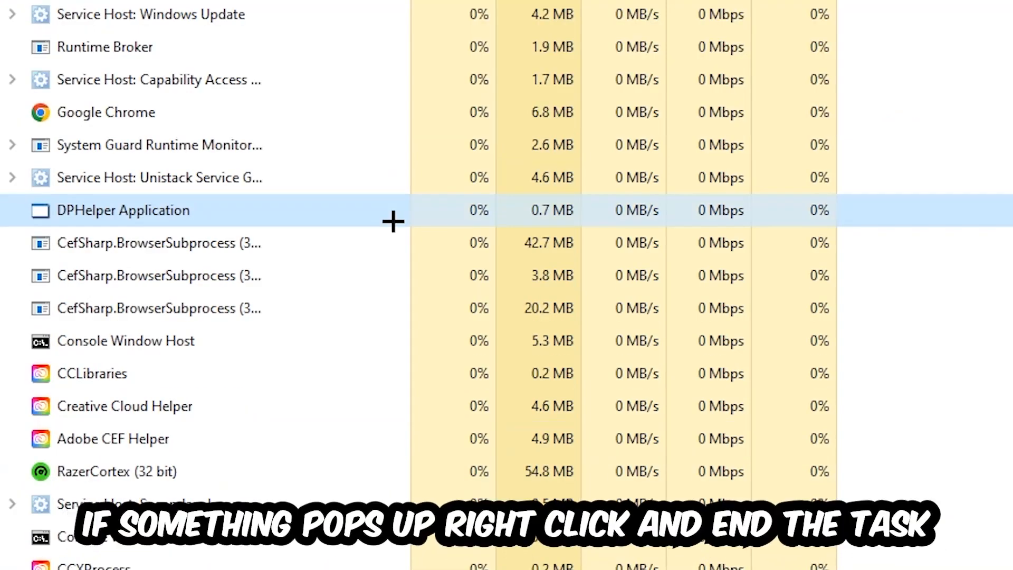
pyautogui.rightClick(126, 341)
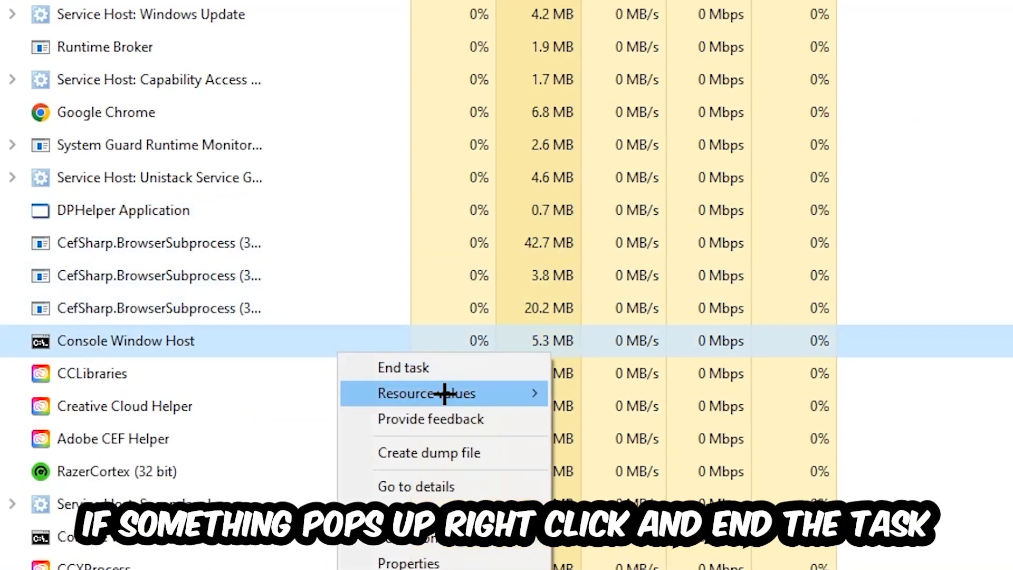
pyautogui.moveTo(586, 304)
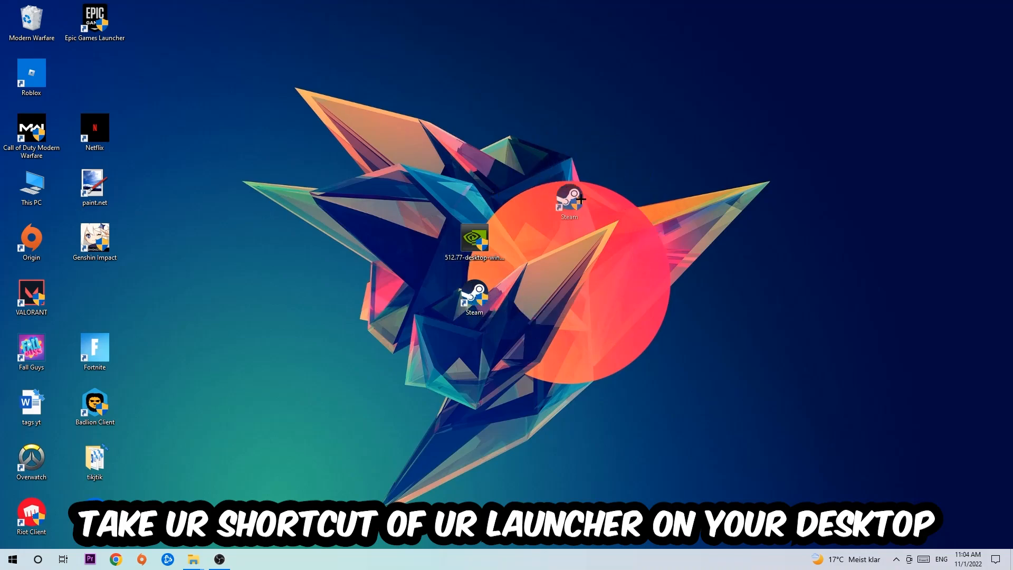
# Step: Move the Steam shortcut to the top of the desktop and bring up its context menu
pyautogui.moveTo(474, 301); pyautogui.dragTo(412, 133)
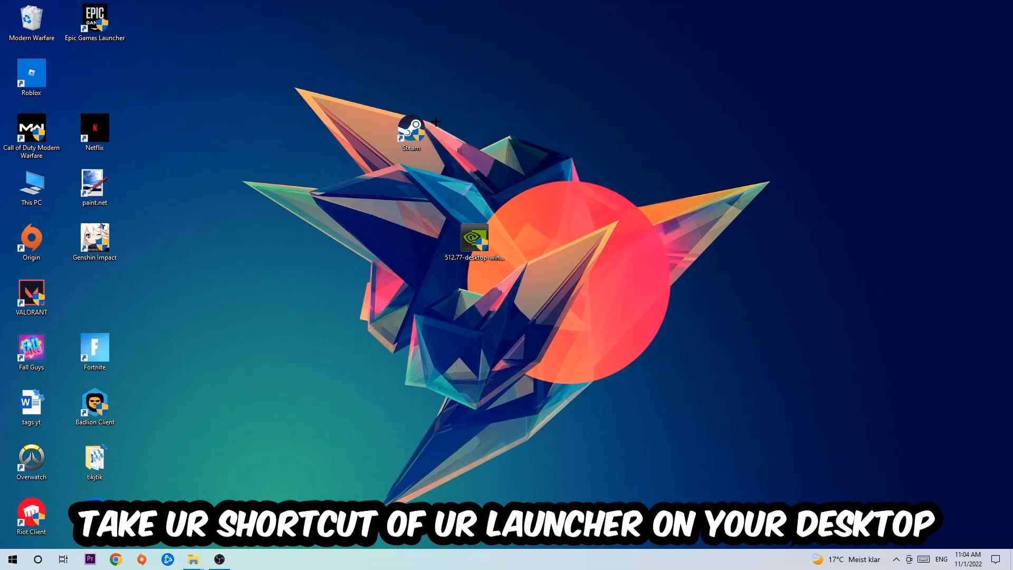
pyautogui.moveTo(410, 133); pyautogui.dragTo(601, 133)
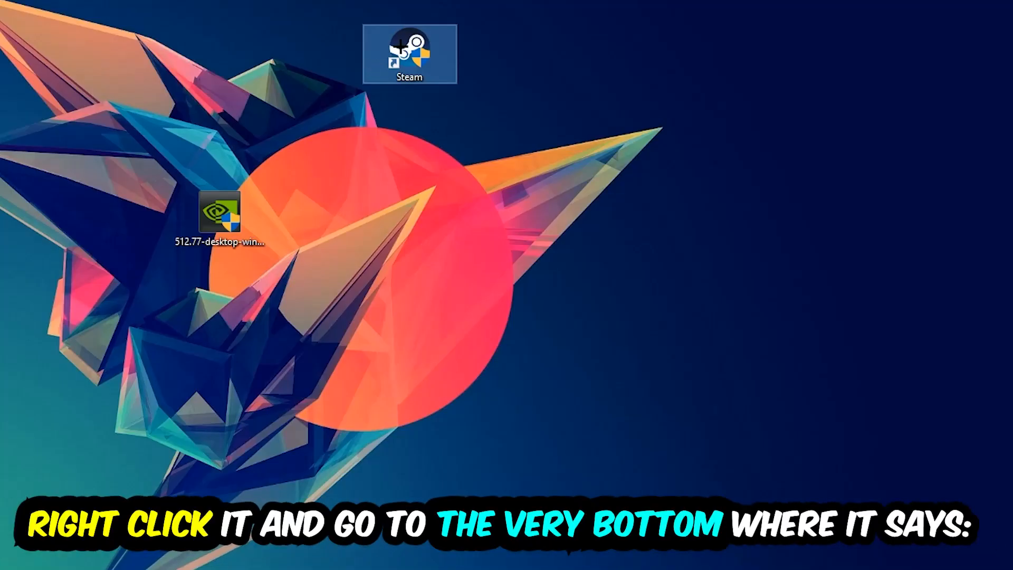
pyautogui.rightClick(410, 55)
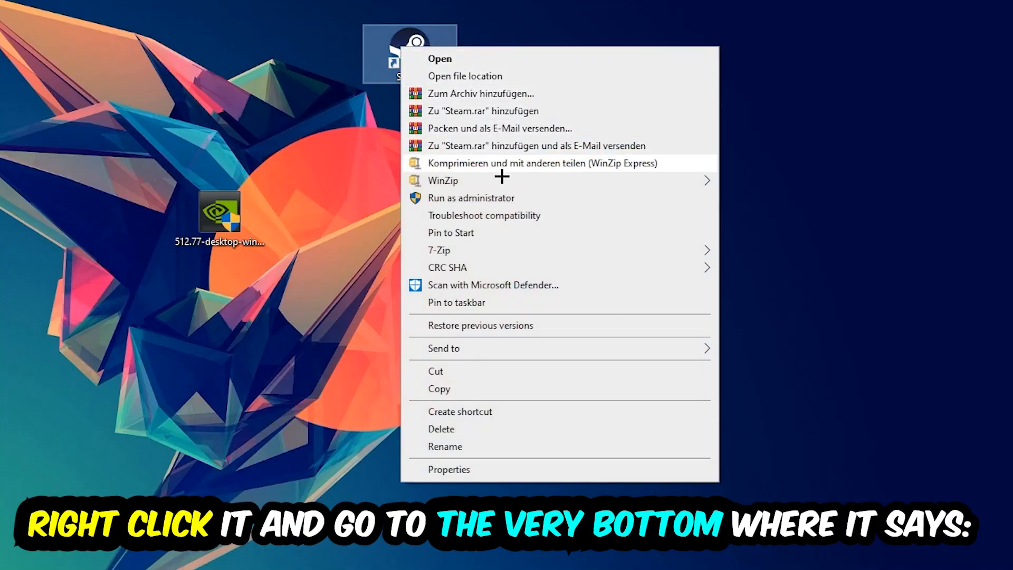
# Step: Bring up the Steam shortcut's Properties to set Windows 8 compatibility and run as administrator
pyautogui.click(450, 468)
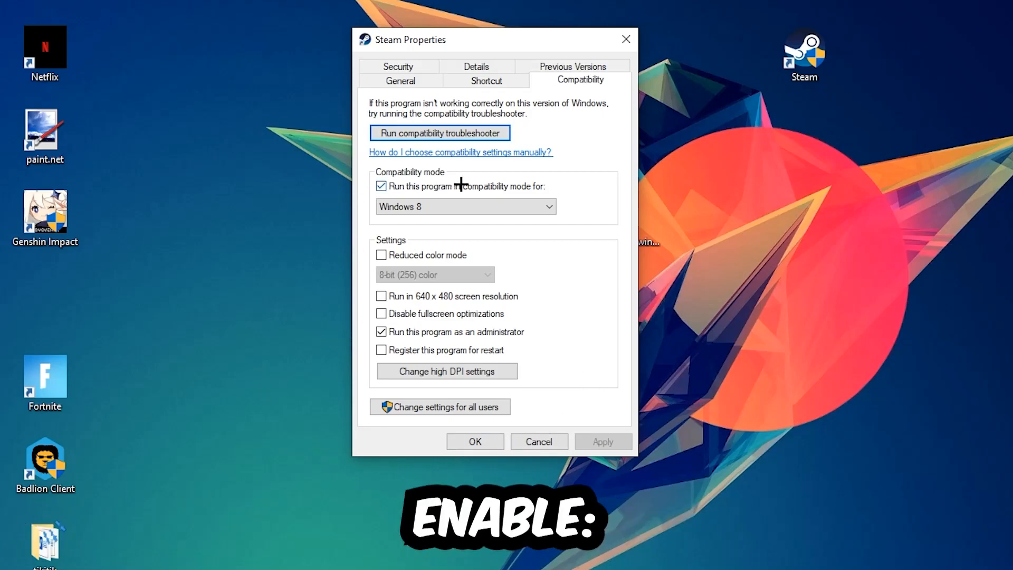
pyautogui.moveTo(590, 217)
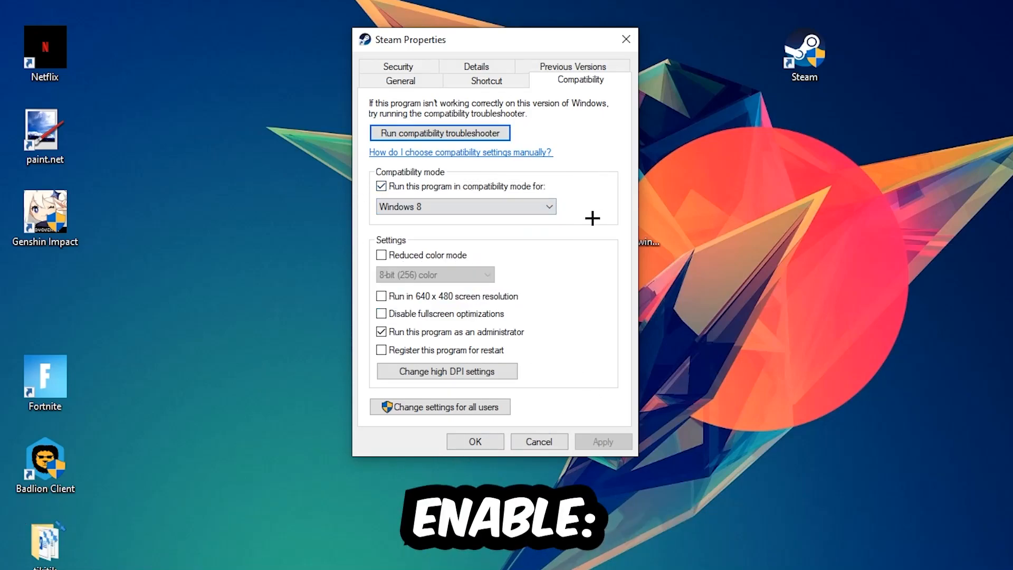